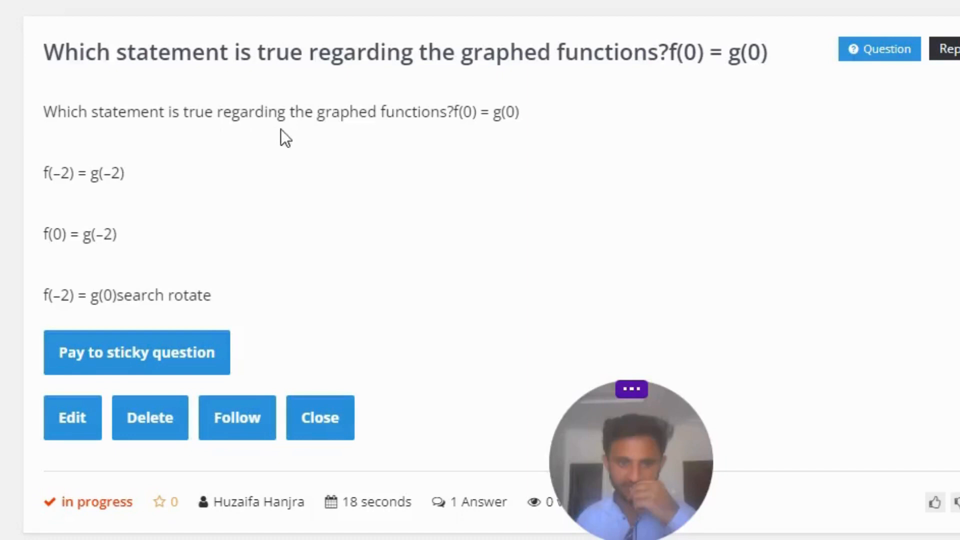
mouse_move(447, 144)
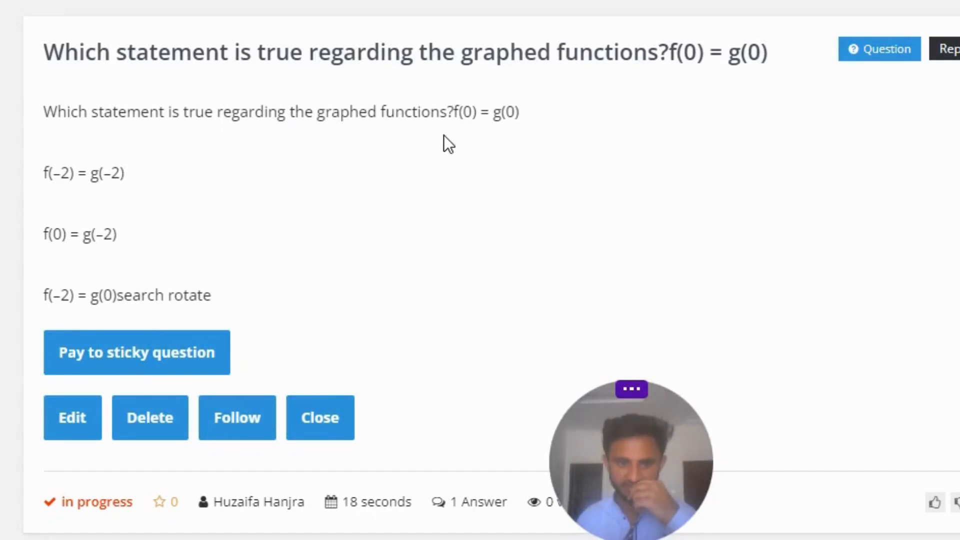
mouse_move(52, 205)
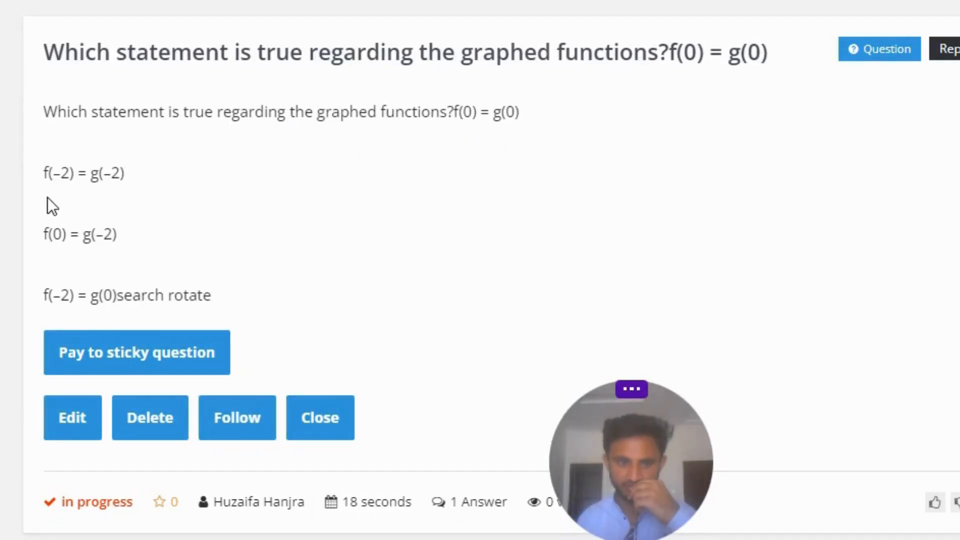
mouse_move(80, 195)
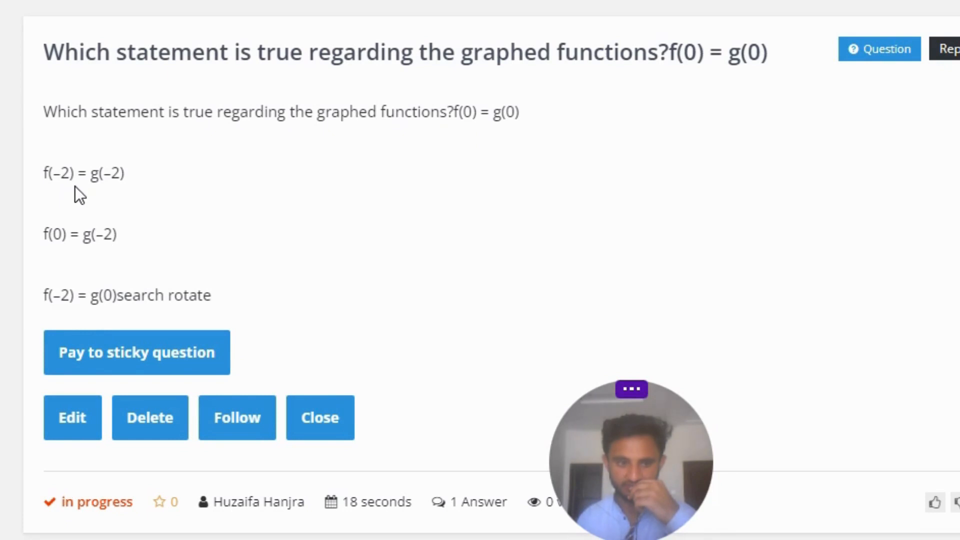
scroll("down", 3)
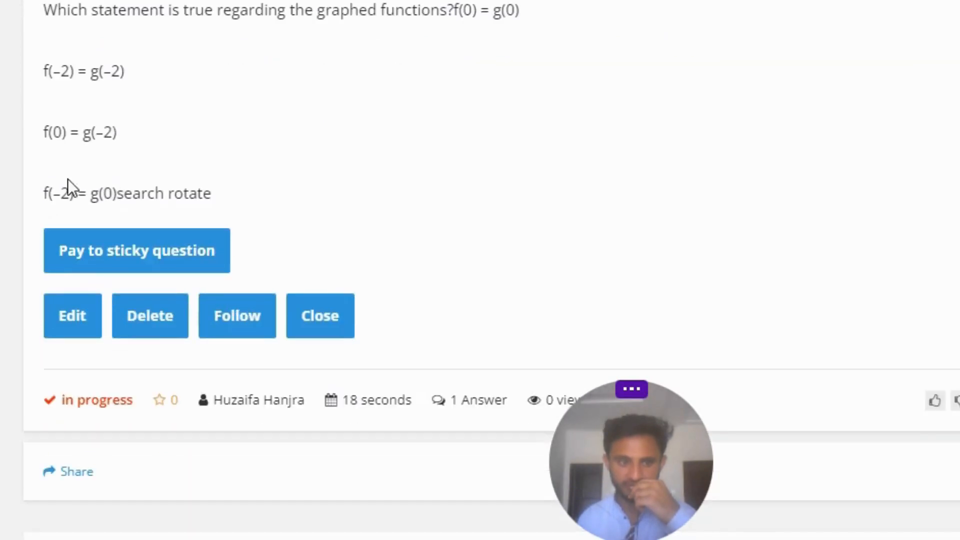
mouse_move(100, 160)
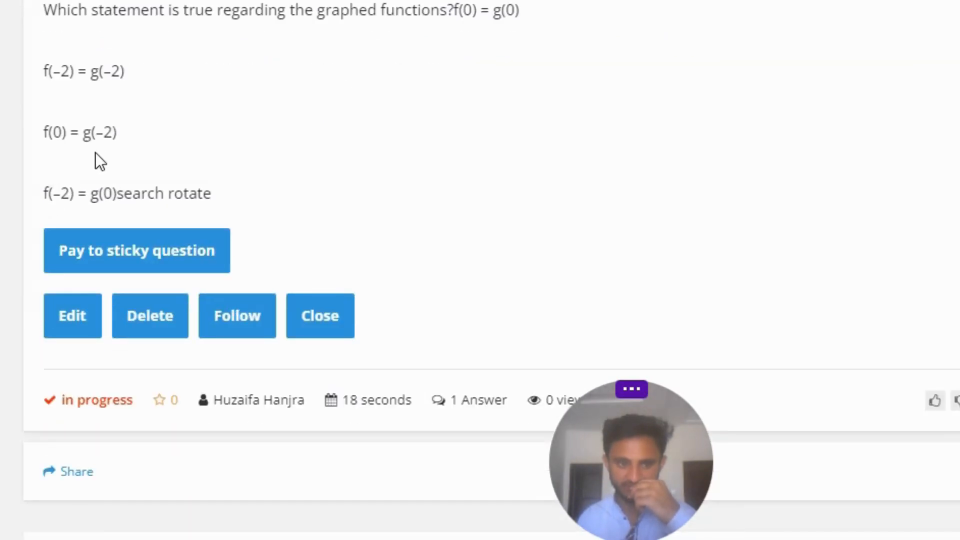
mouse_move(63, 219)
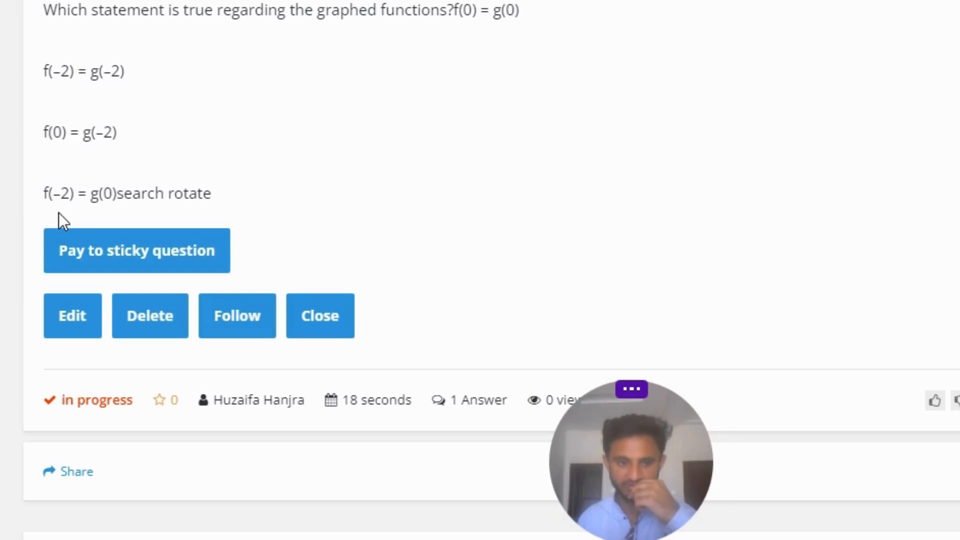
mouse_move(129, 211)
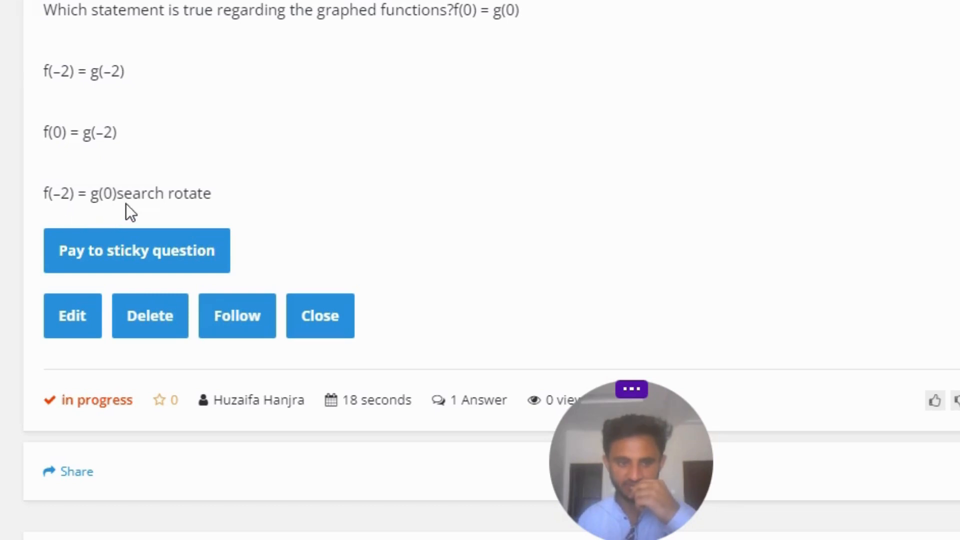
scroll("down", 3)
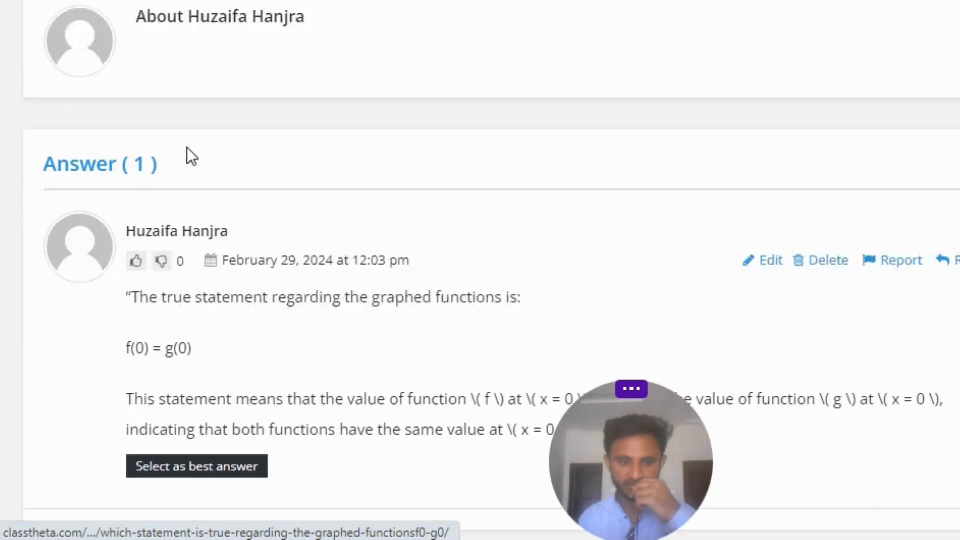
scroll("down", 3)
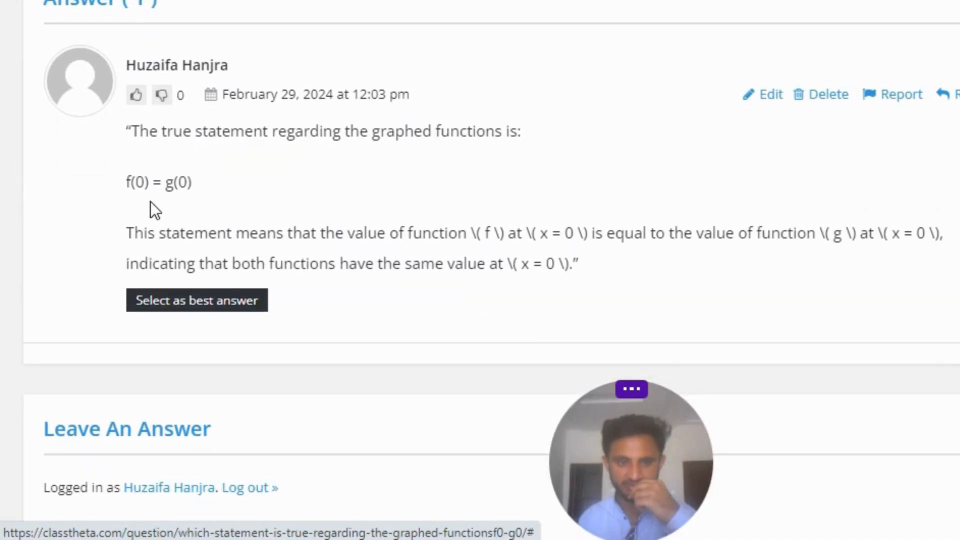
mouse_move(184, 203)
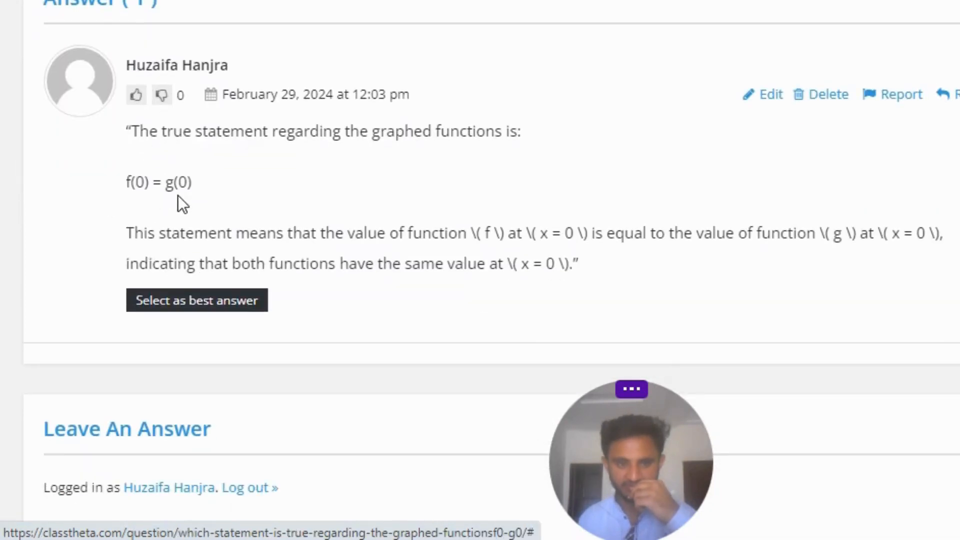
scroll("down", 3)
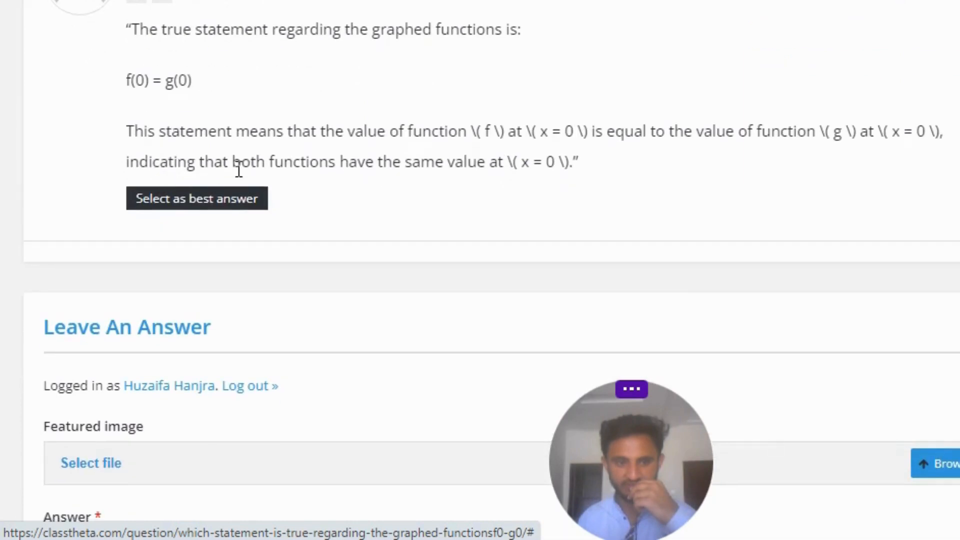
mouse_move(465, 155)
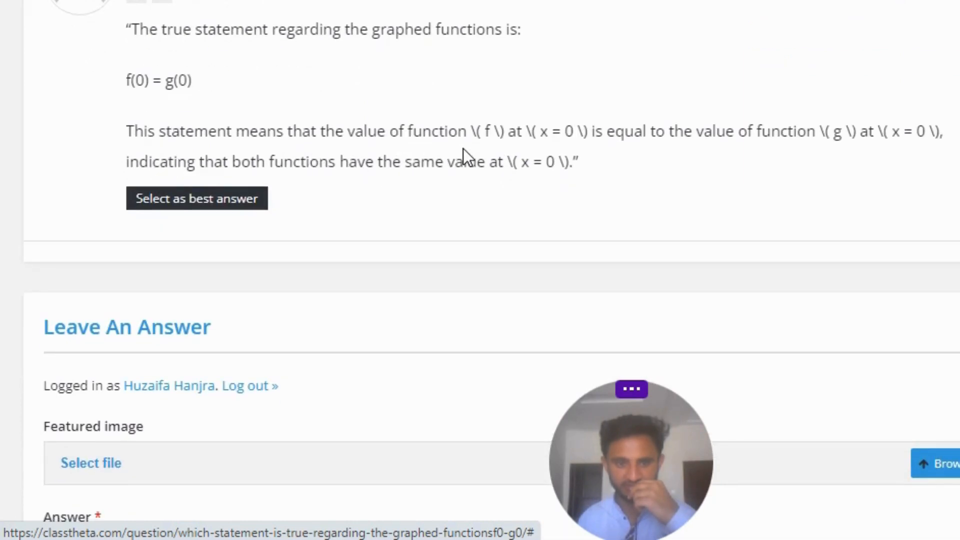
mouse_move(514, 147)
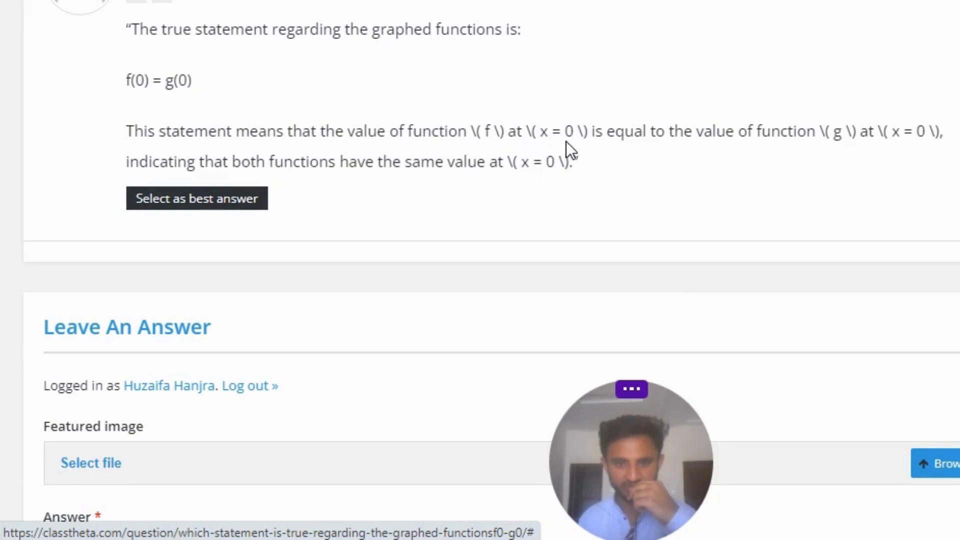
mouse_move(733, 159)
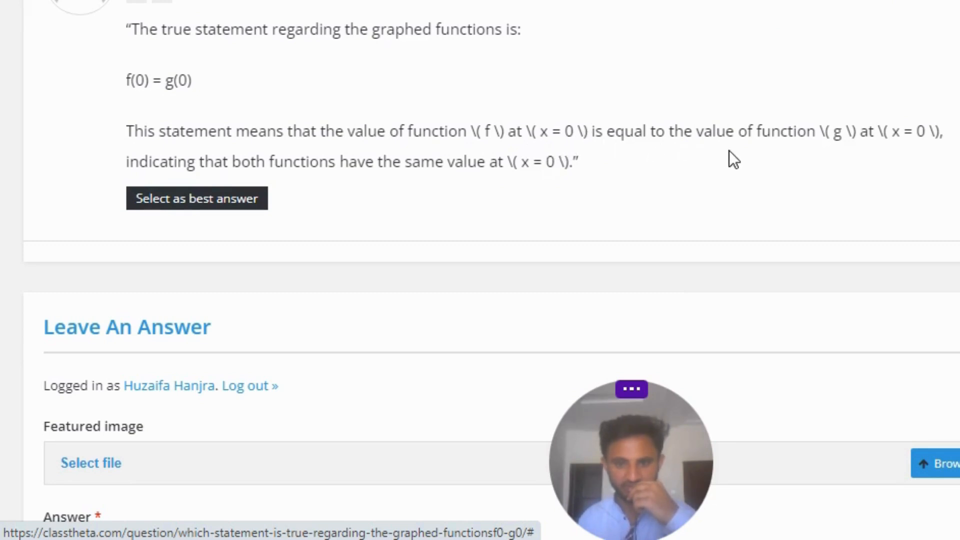
mouse_move(856, 154)
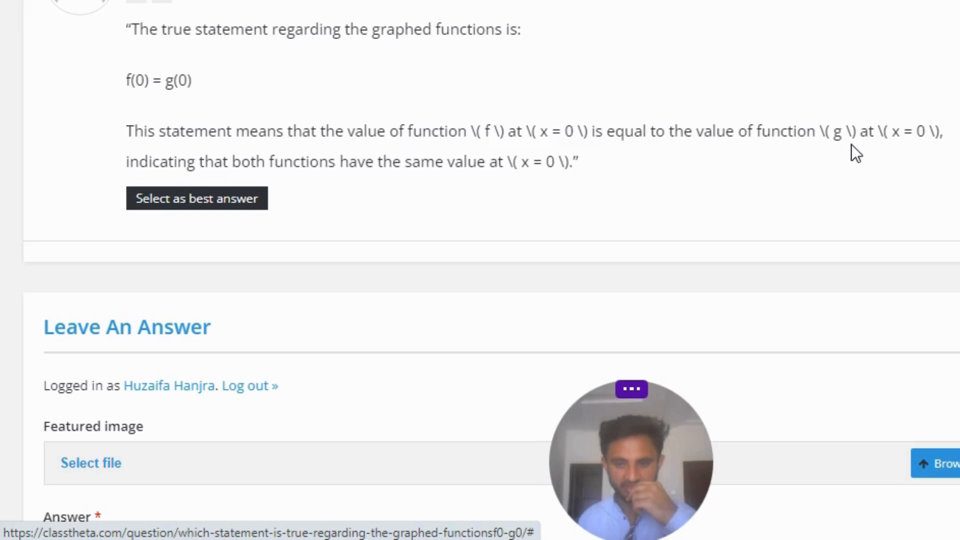
mouse_move(891, 152)
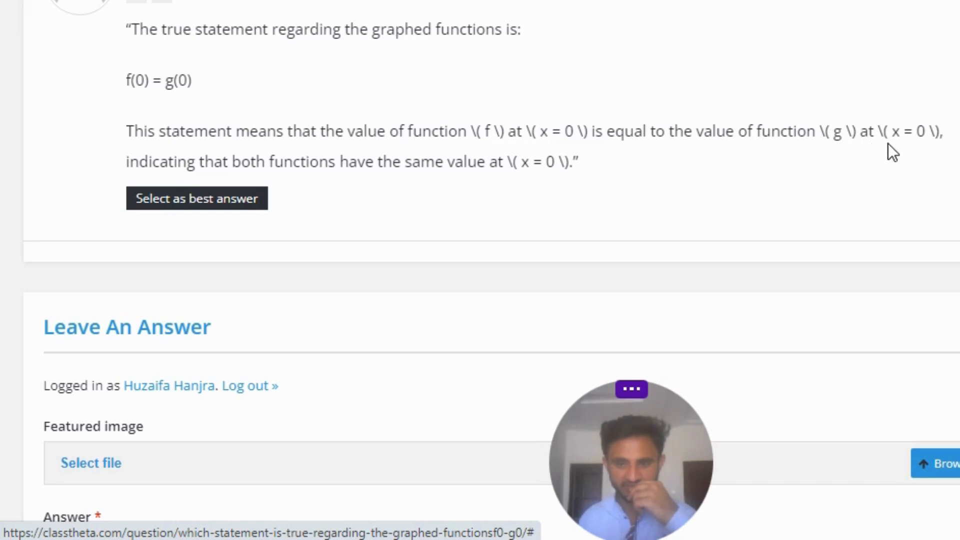
mouse_move(160, 181)
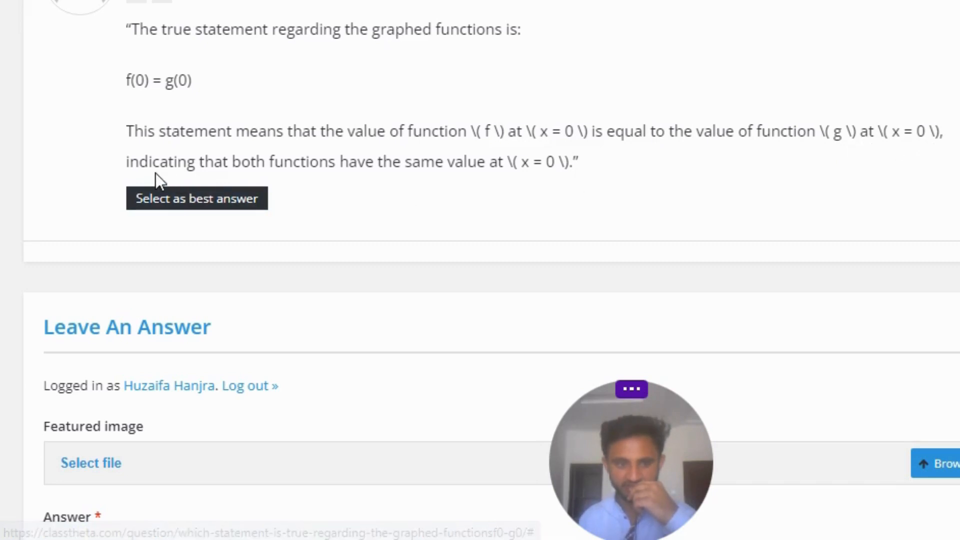
mouse_move(410, 183)
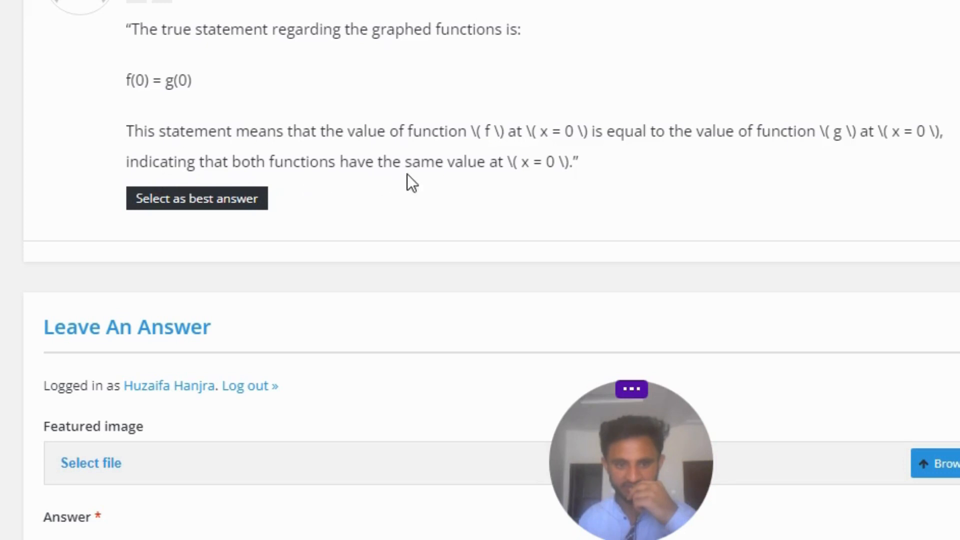
mouse_move(513, 186)
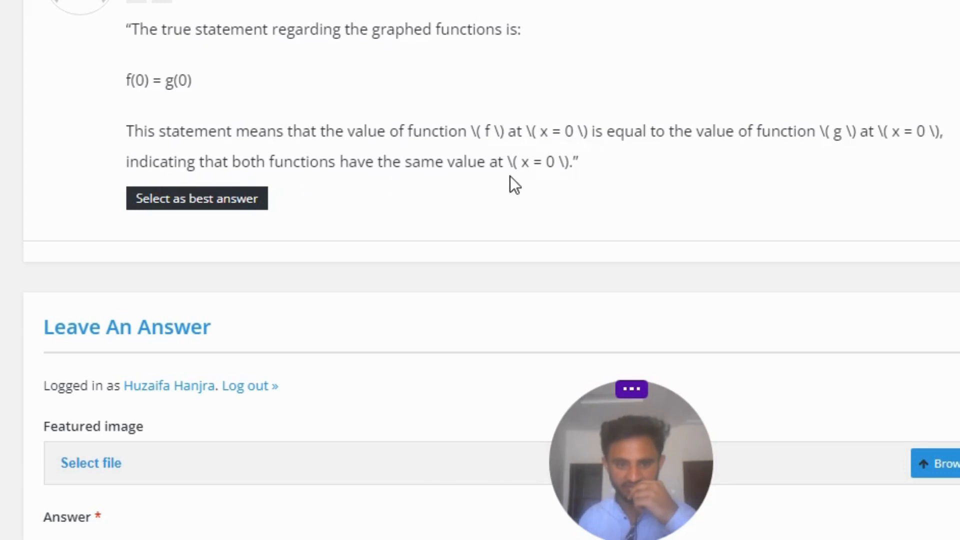
mouse_move(546, 187)
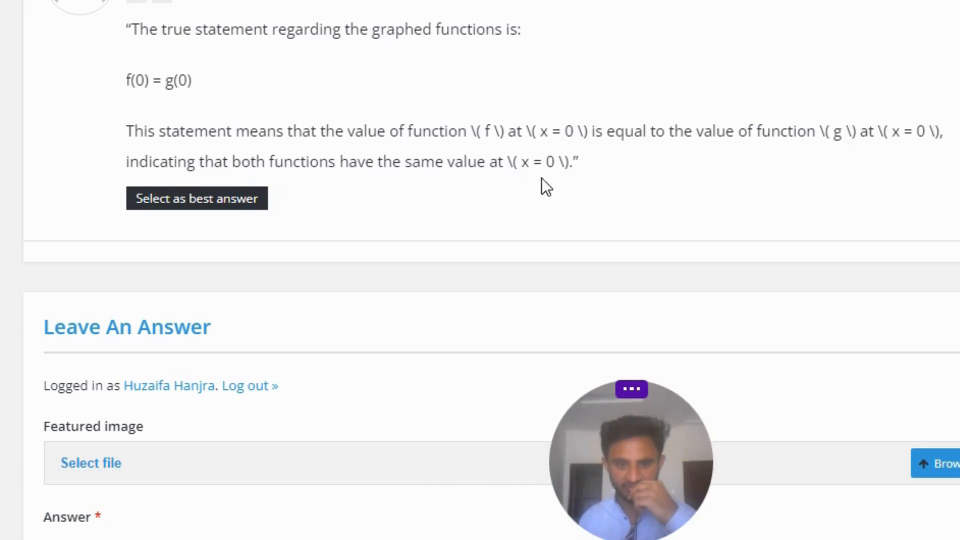